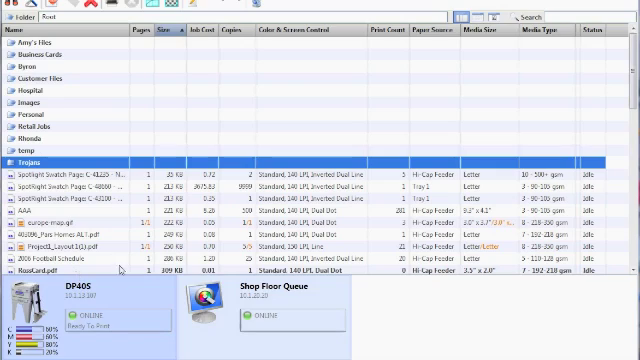
# Re-sort the job list by size, then by copy count
pyautogui.click(164, 32)
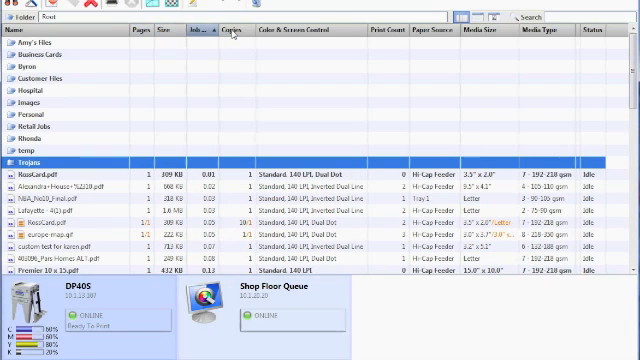
pyautogui.click(228, 32)
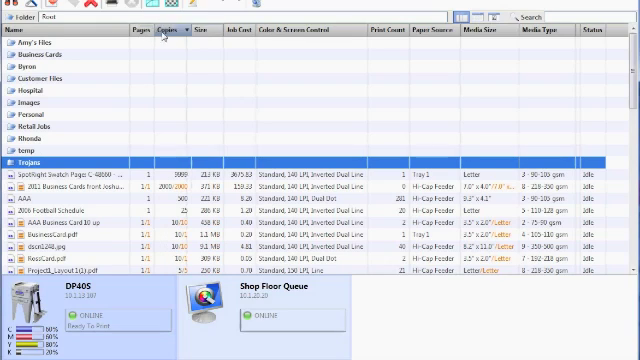
# Create a new folder via File > New Folder and confirm its name
pyautogui.click(12, 16)
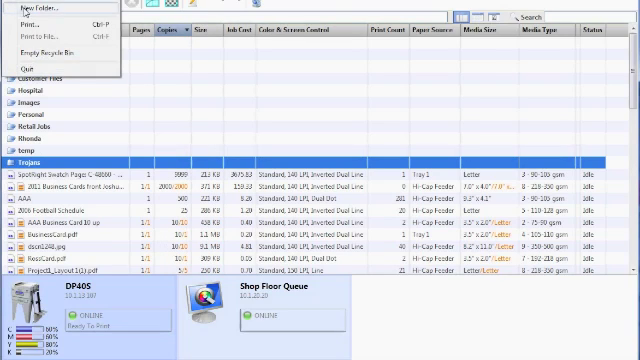
pyautogui.click(30, 8)
pyautogui.write('test')
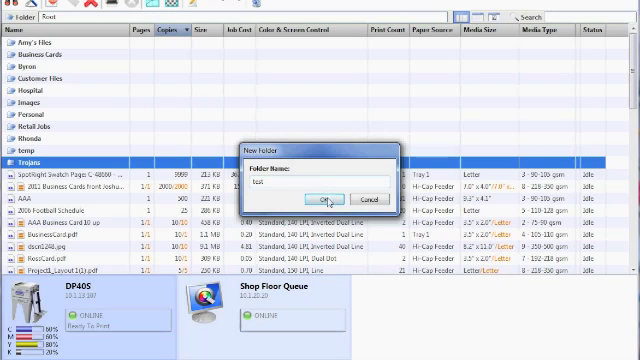
pyautogui.click(318, 198)
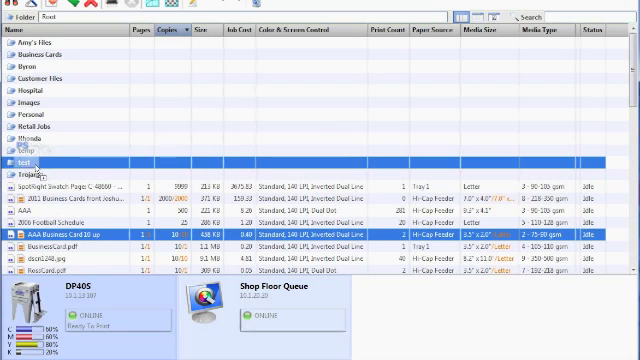
# Show the folder's jobs as thumbnails and scroll through them
pyautogui.click(488, 16)
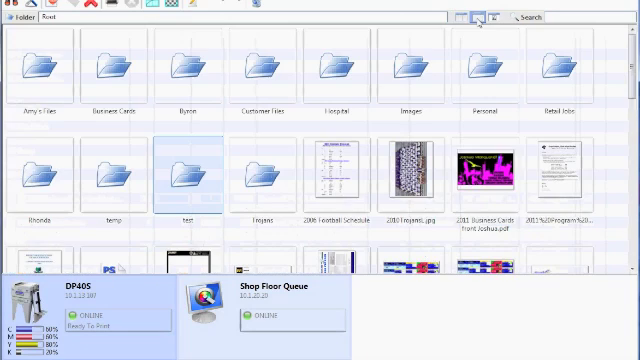
pyautogui.scroll(-3)
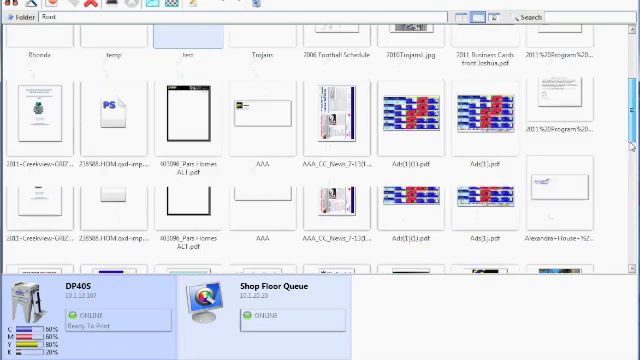
pyautogui.scroll(-3)
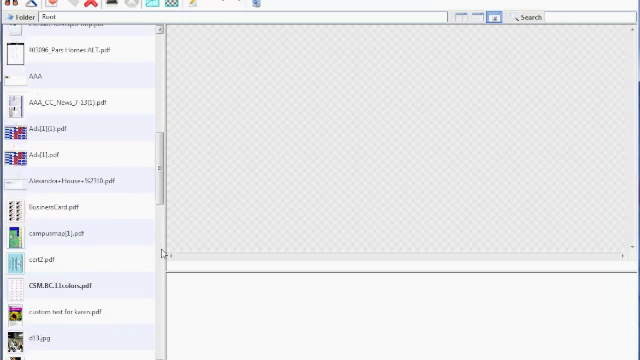
pyautogui.scroll(-3)
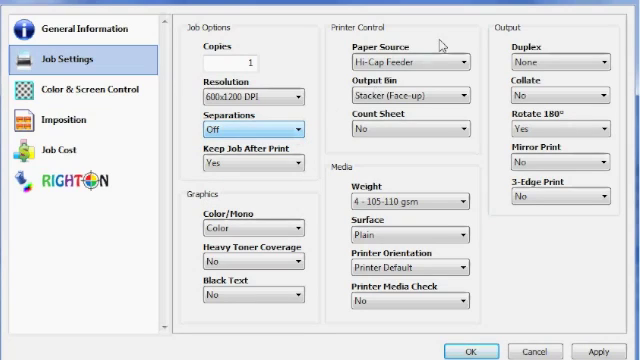
# Review the Block Text choices in Job Settings and leave it set to No
pyautogui.click(456, 62)
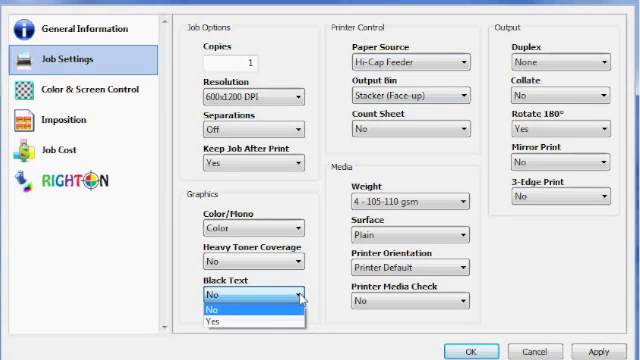
pyautogui.moveTo(244, 324)
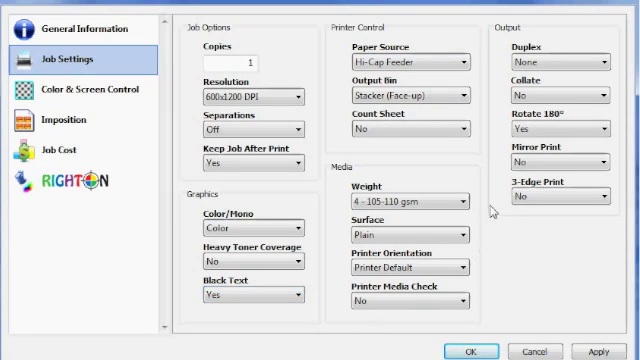
pyautogui.click(456, 200)
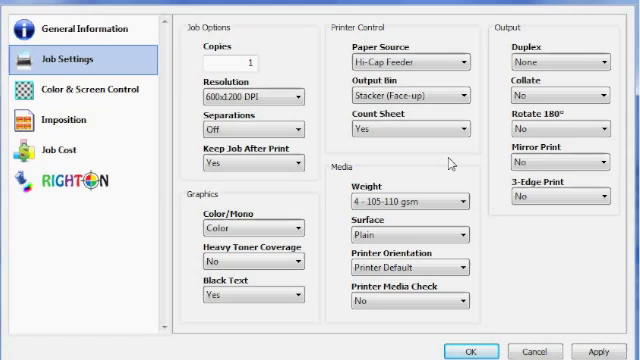
# In Color & Screen Control, raise density and cyan and choose a line-style halftone shape
pyautogui.click(76, 90)
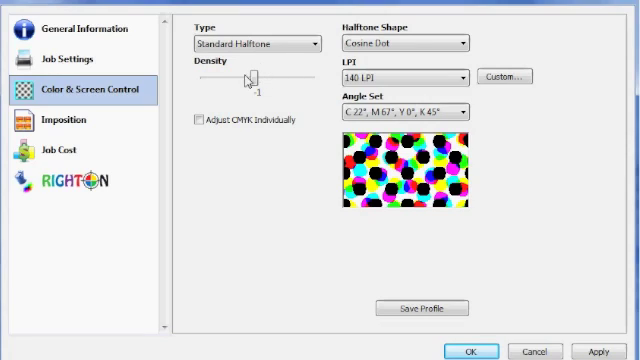
pyautogui.moveTo(252, 76); pyautogui.dragTo(270, 76)
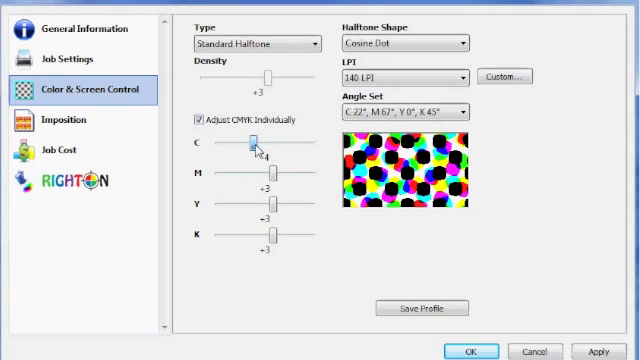
pyautogui.moveTo(258, 148); pyautogui.dragTo(268, 148)
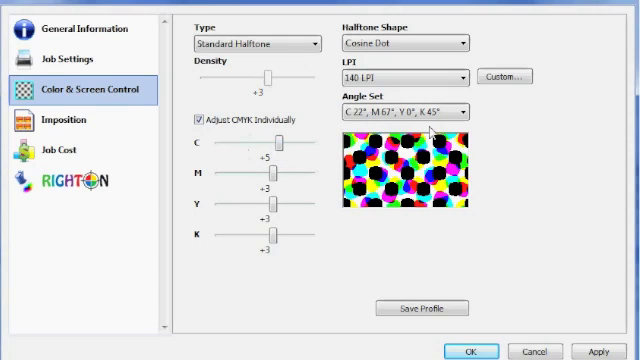
pyautogui.click(450, 76)
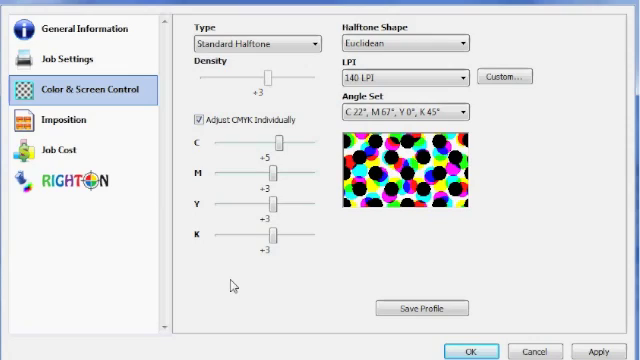
pyautogui.click(404, 42)
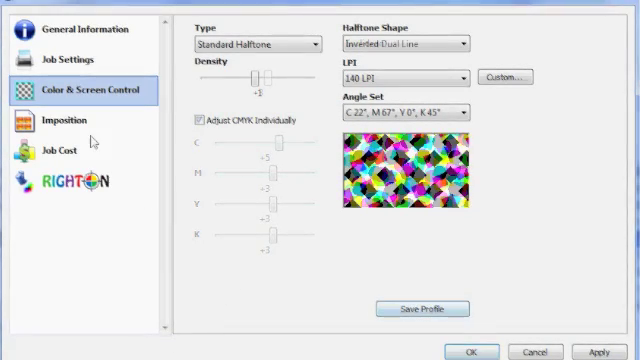
# Impose the job with the 10 Up Business Card template, full bleed off, and view the layout sizes
pyautogui.click(64, 120)
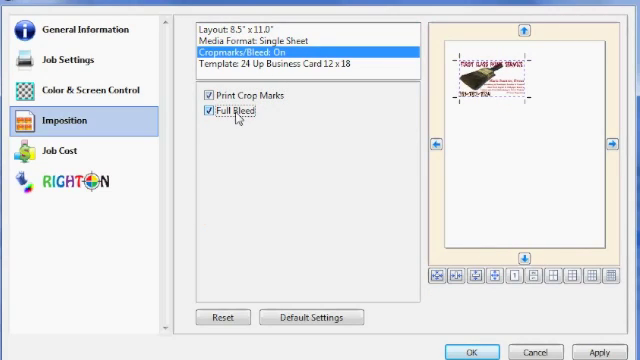
pyautogui.click(208, 112)
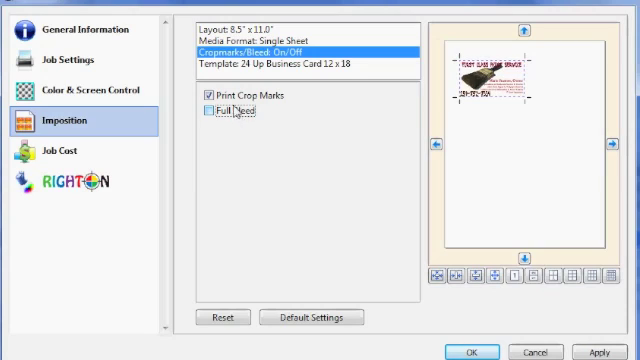
pyautogui.click(300, 64)
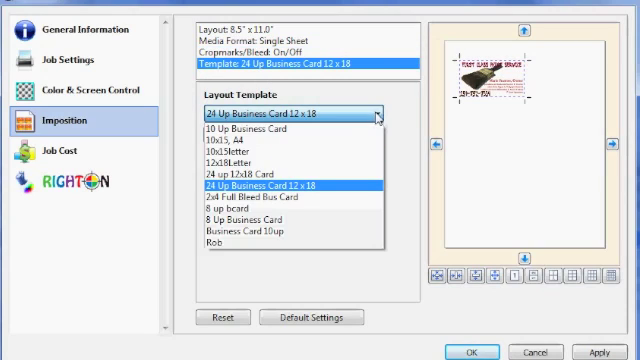
pyautogui.click(230, 128)
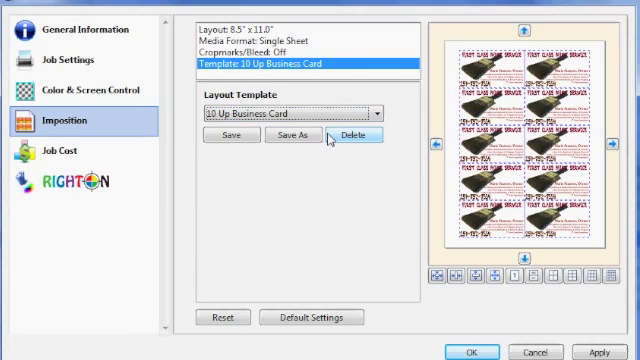
pyautogui.click(376, 112)
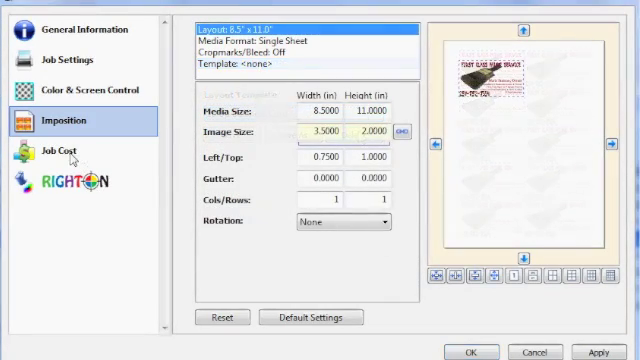
# Show the job cost estimate for the DP40S, totalling 1.96
pyautogui.click(52, 152)
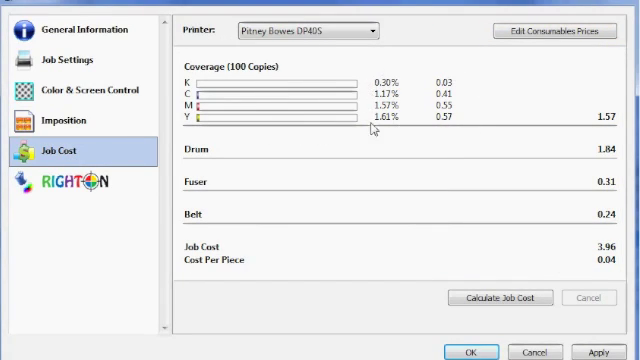
pyautogui.moveTo(272, 156)
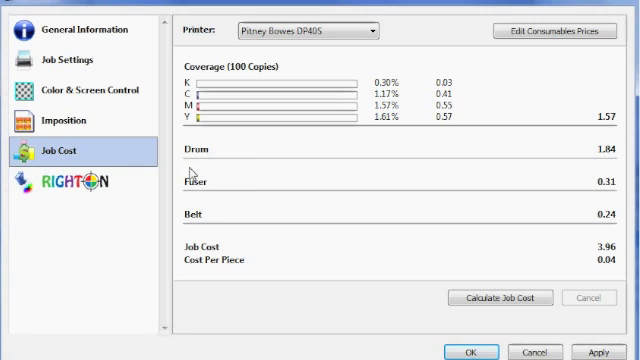
pyautogui.moveTo(196, 198)
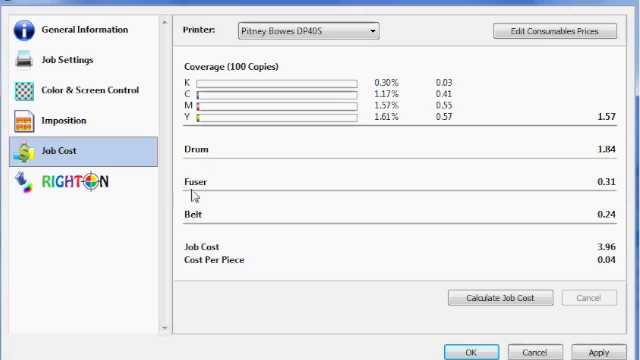
pyautogui.moveTo(196, 244)
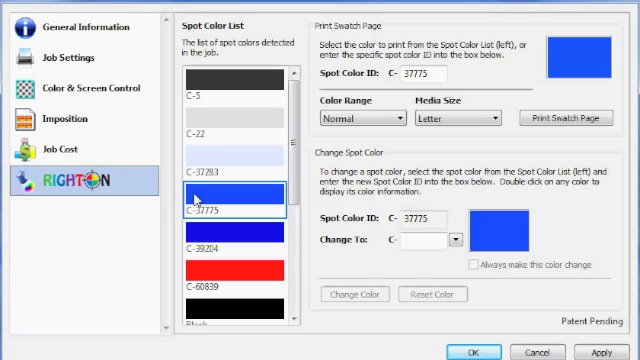
# Select spot color C-37775 with Normal range and Letter media and print its swatch page
pyautogui.click(210, 164)
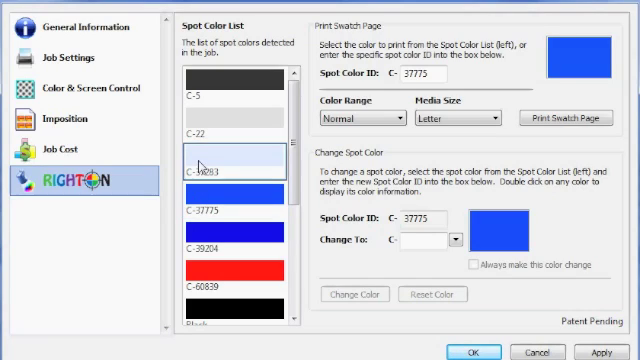
pyautogui.click(236, 240)
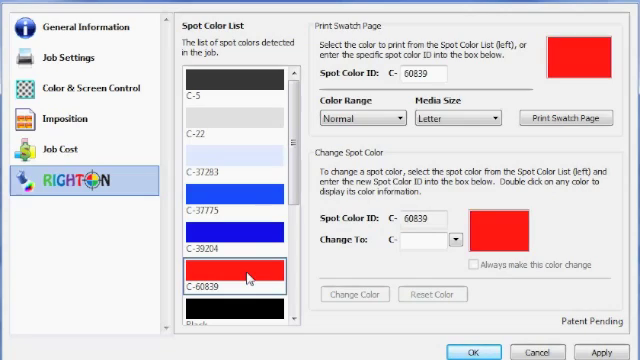
pyautogui.moveTo(242, 200)
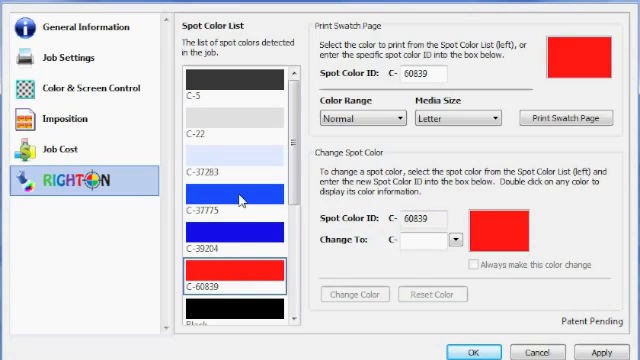
pyautogui.click(236, 196)
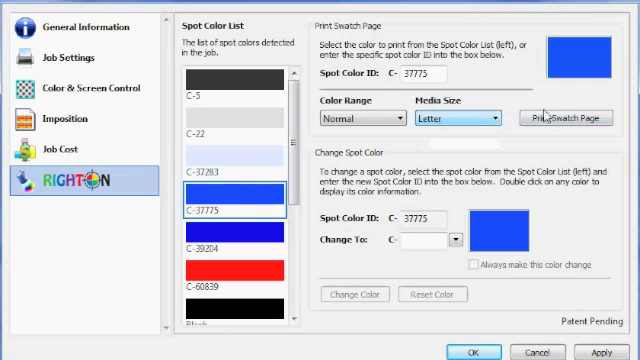
pyautogui.click(362, 116)
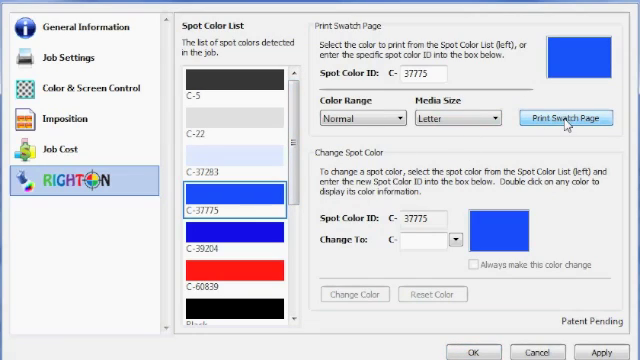
pyautogui.moveTo(538, 150)
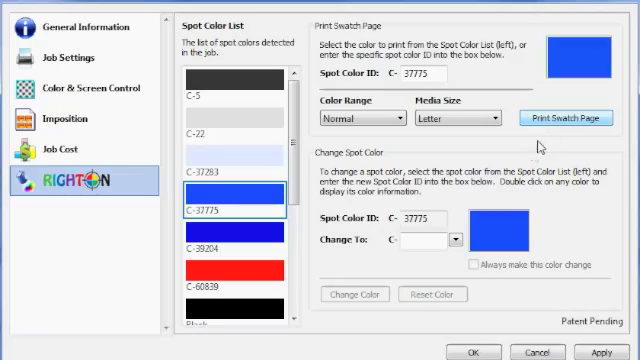
pyautogui.moveTo(320, 270)
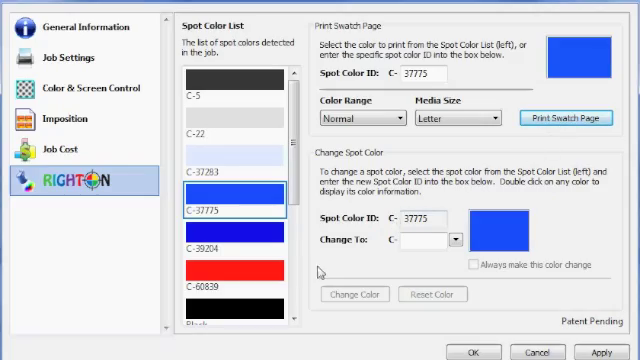
pyautogui.click(568, 116)
pyautogui.write('3')
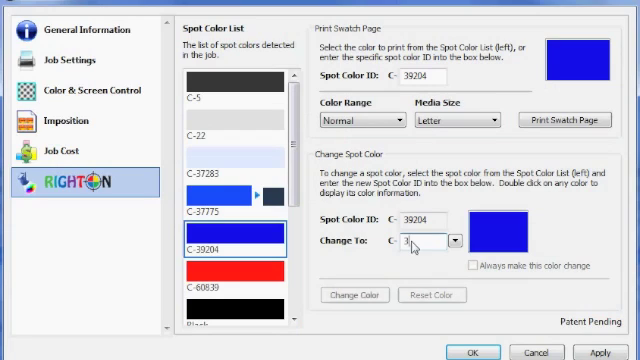
# Remap spot color C-38204 to C-36200 as a permanent change and open the printer queue
pyautogui.write('6200')
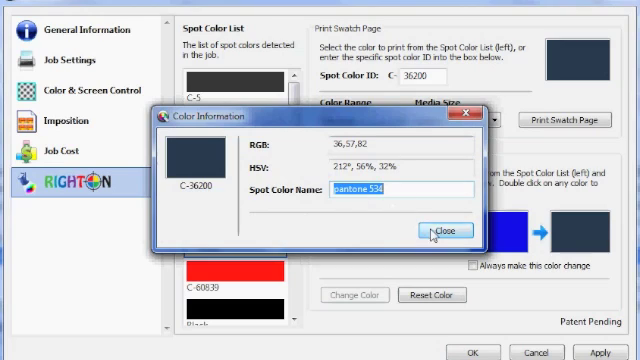
pyautogui.click(448, 232)
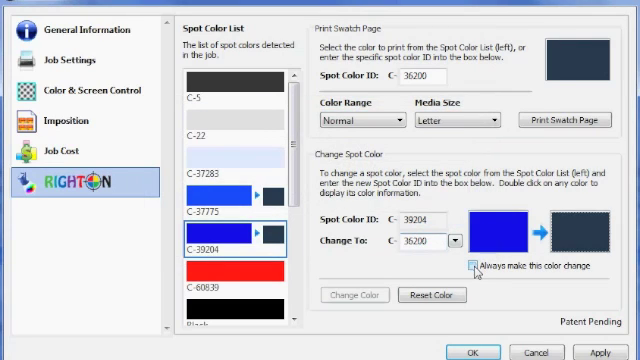
pyautogui.click(476, 264)
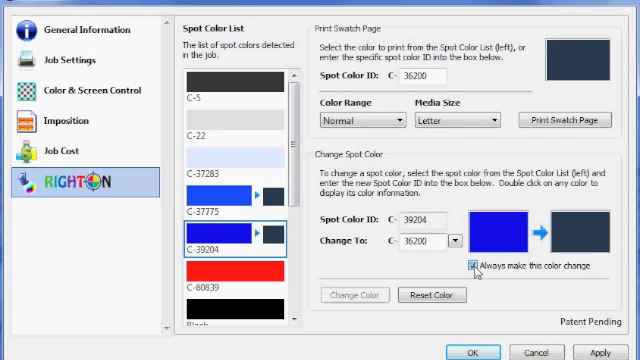
pyautogui.click(470, 264)
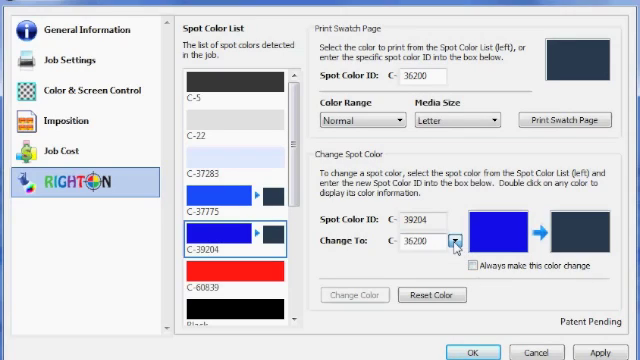
pyautogui.click(460, 240)
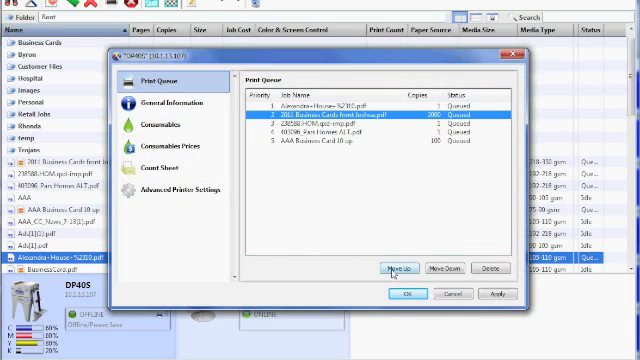
# Review the DP40S printer's general information, toner and drum levels, and consumable prices
pyautogui.click(400, 268)
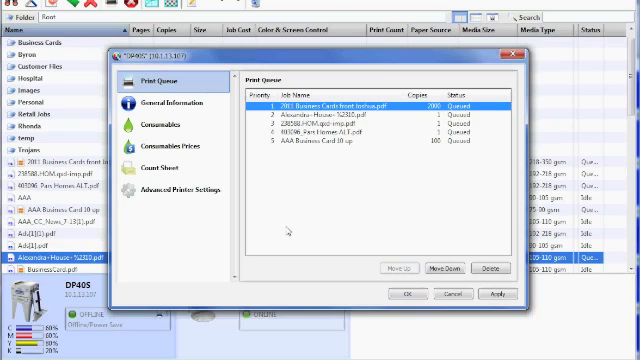
pyautogui.click(162, 104)
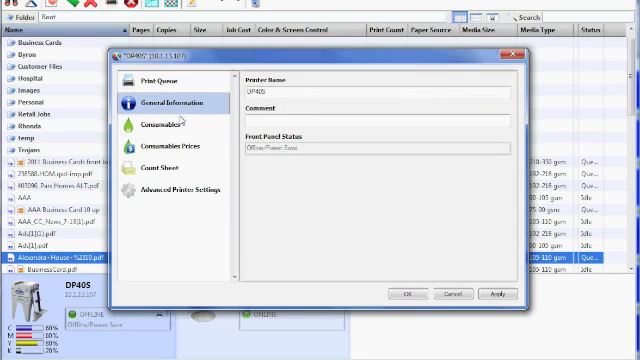
pyautogui.click(164, 128)
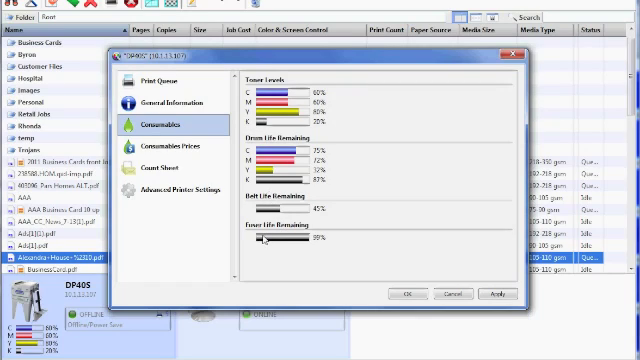
pyautogui.click(168, 144)
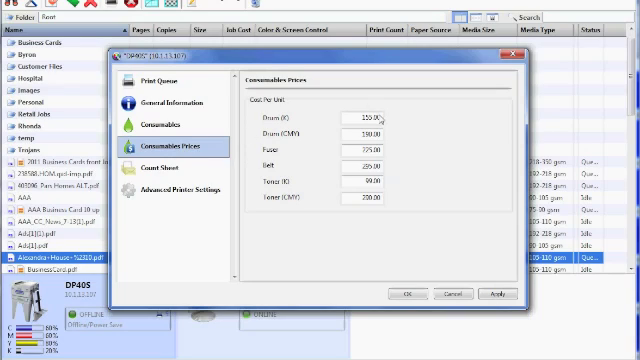
pyautogui.moveTo(308, 168)
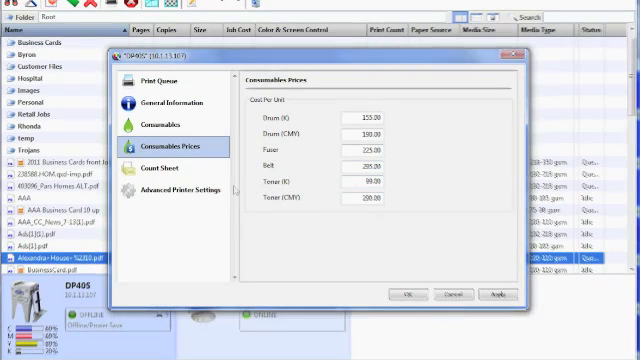
pyautogui.click(164, 166)
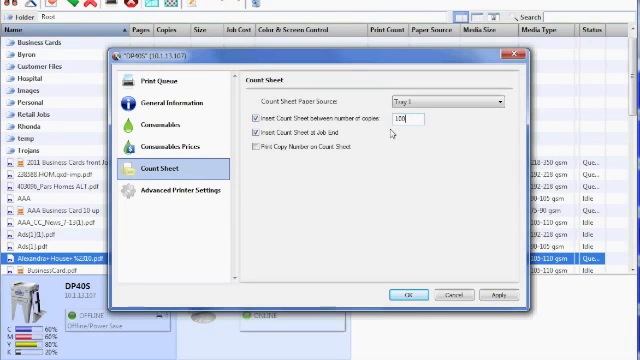
# Toggle 'Print Copy Number on Count Sheet' on and off, then show the advanced printer voltage settings
pyautogui.click(252, 152)
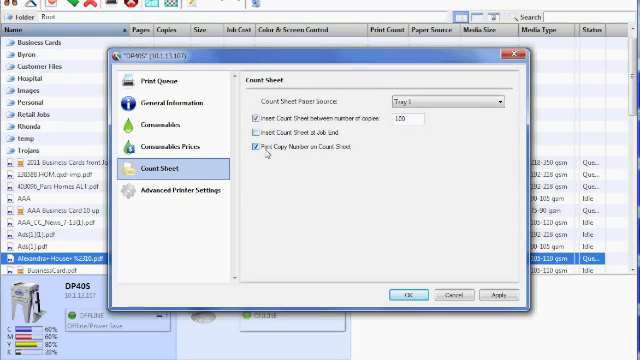
pyautogui.click(260, 138)
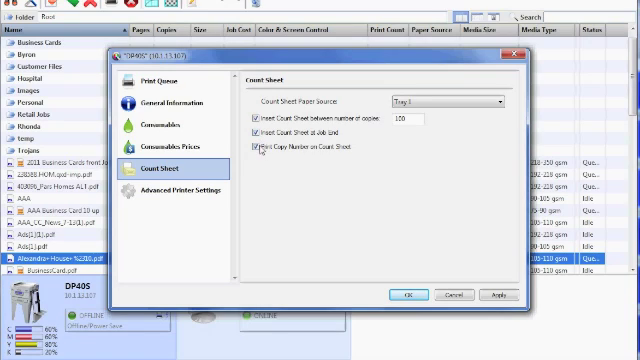
pyautogui.click(258, 152)
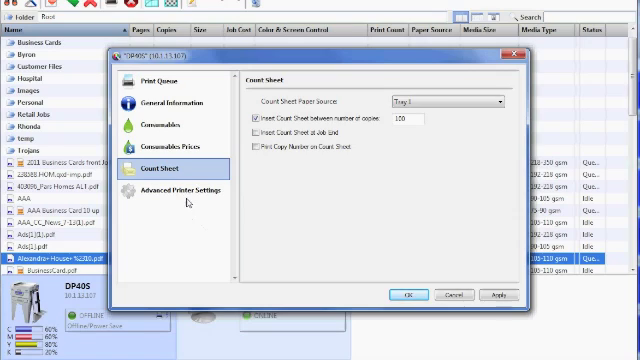
pyautogui.click(168, 184)
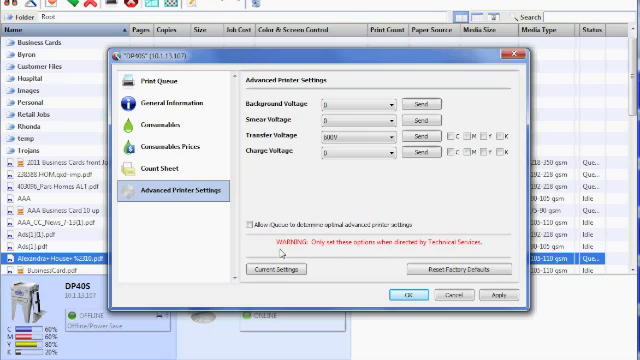
pyautogui.moveTo(304, 264)
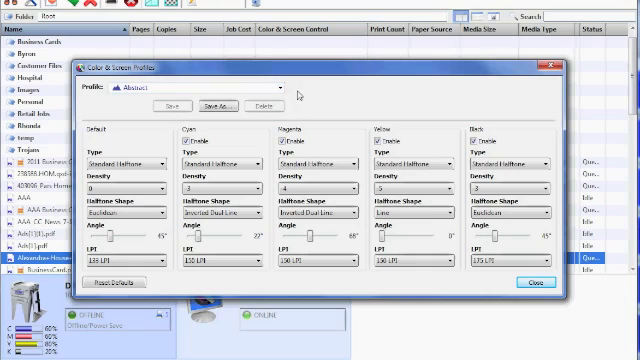
# Review the custom halftone profile, adjusting halftone shapes for the colour channels including Yellow
pyautogui.click(278, 88)
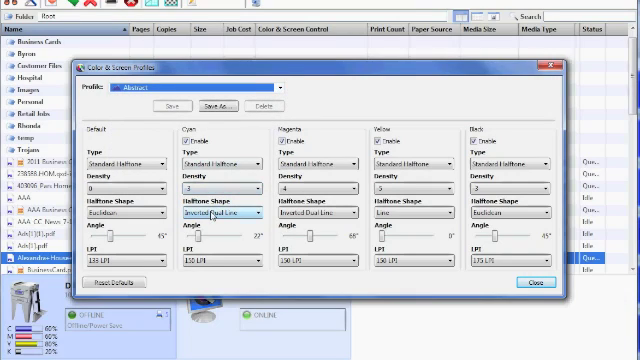
pyautogui.click(258, 204)
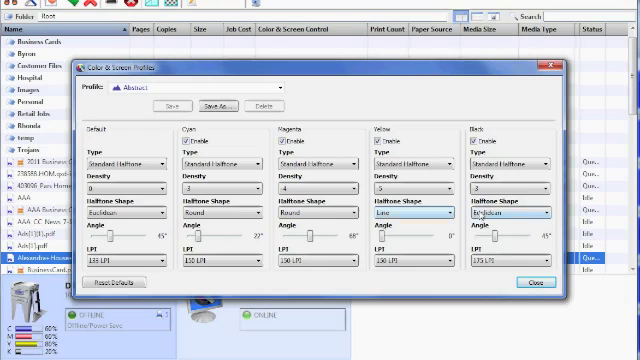
pyautogui.click(510, 210)
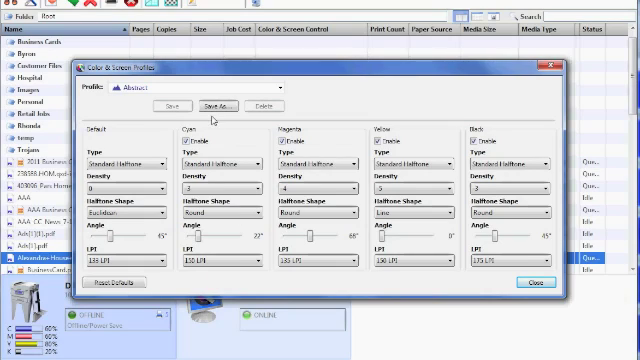
pyautogui.click(204, 108)
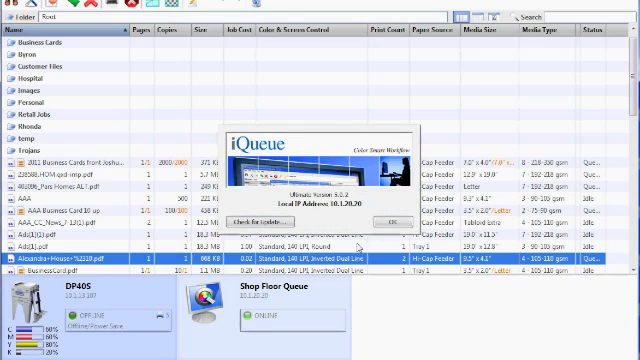
pyautogui.moveTo(400, 316)
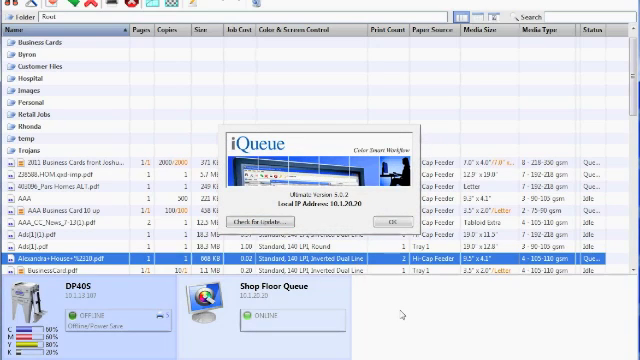